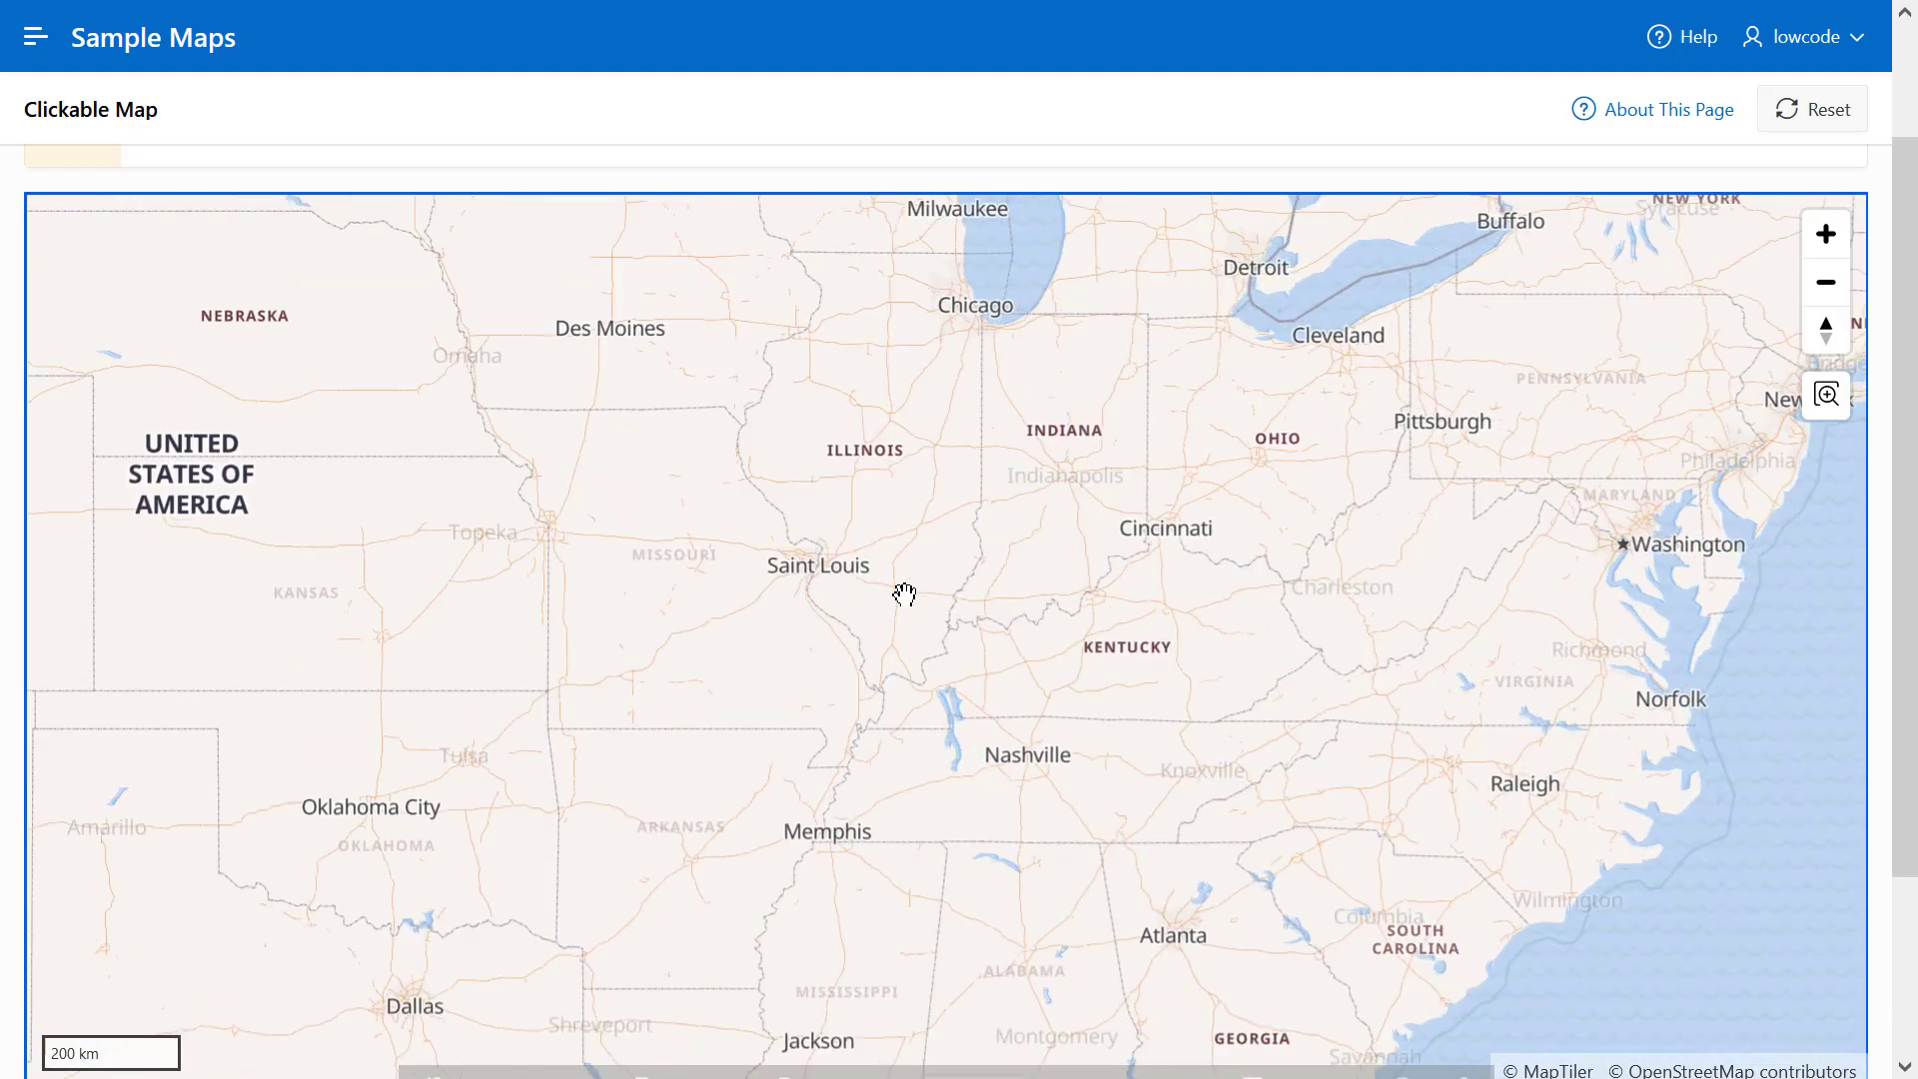
- Zoom the Clickable Map in and out to inspect the raster tile detail
left_click(1823, 234)
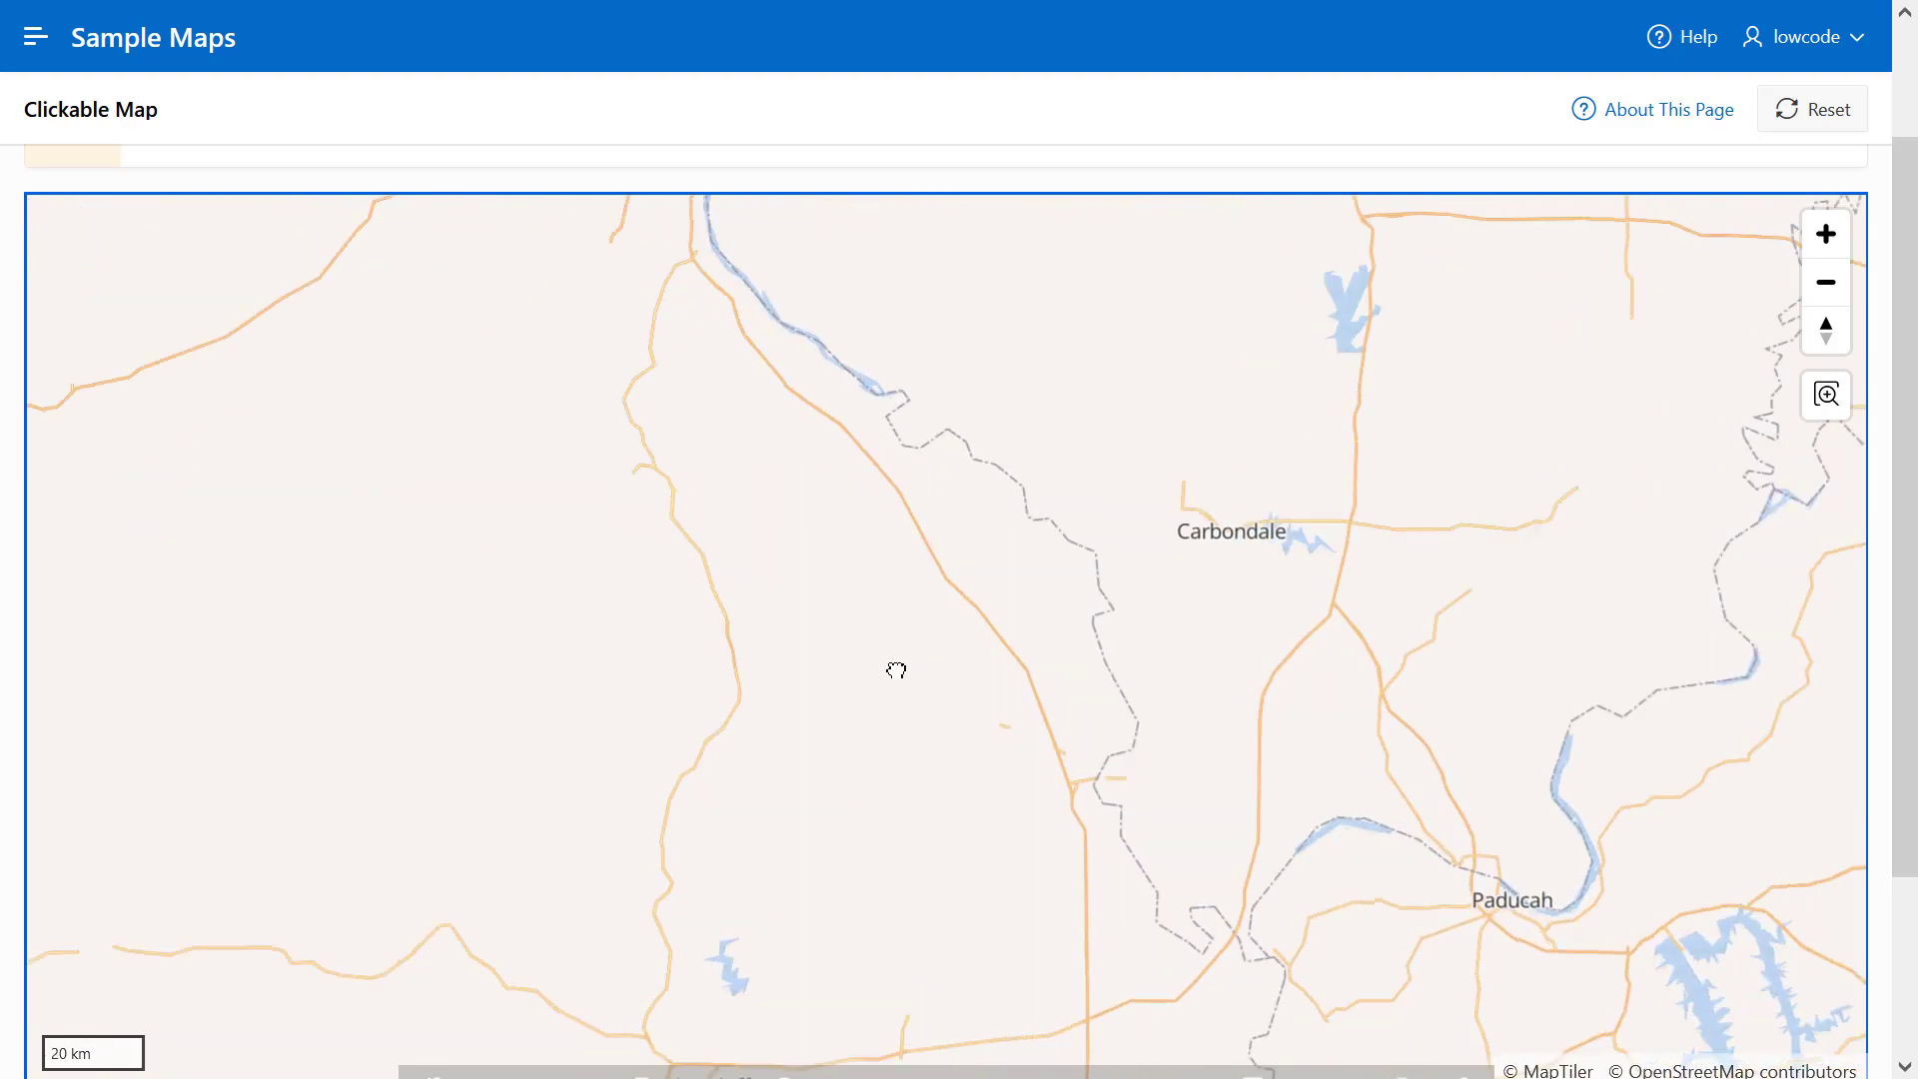
left_click(1824, 281)
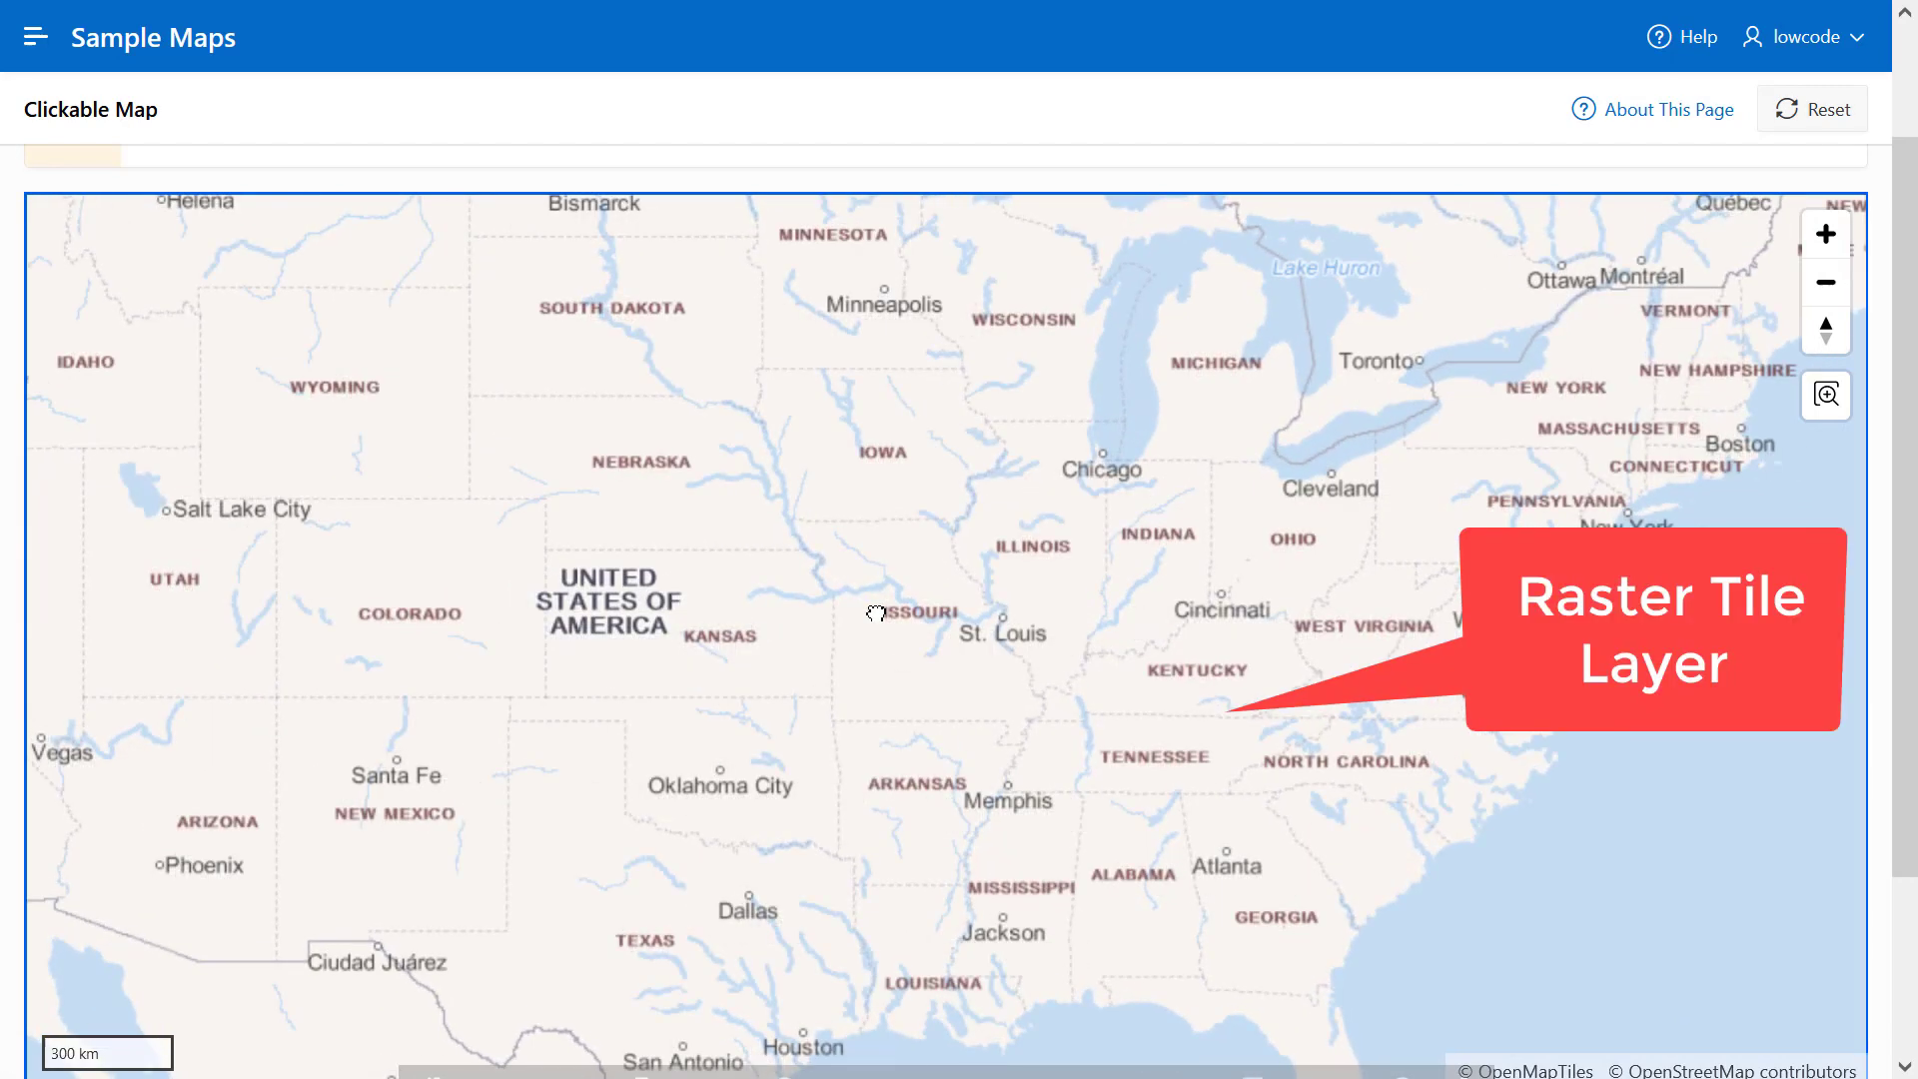
left_click(1823, 235)
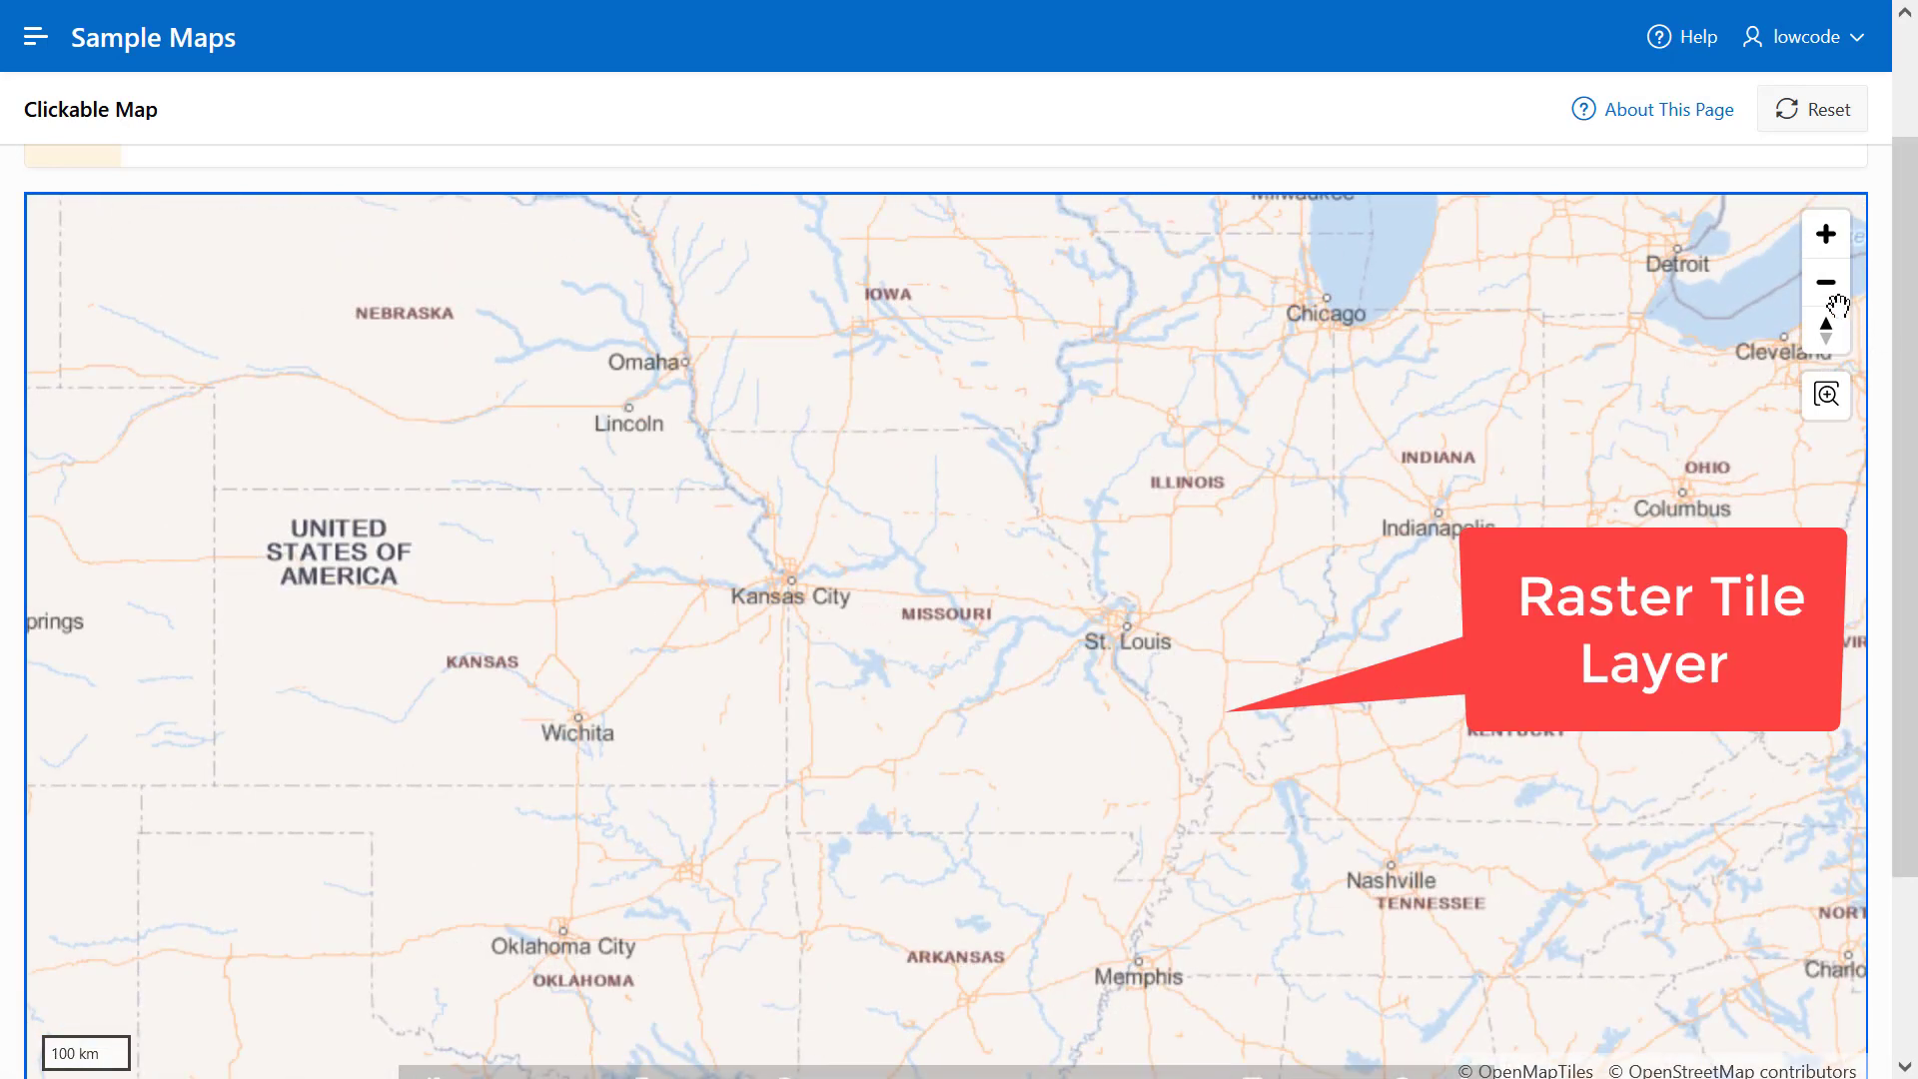
left_click(1823, 281)
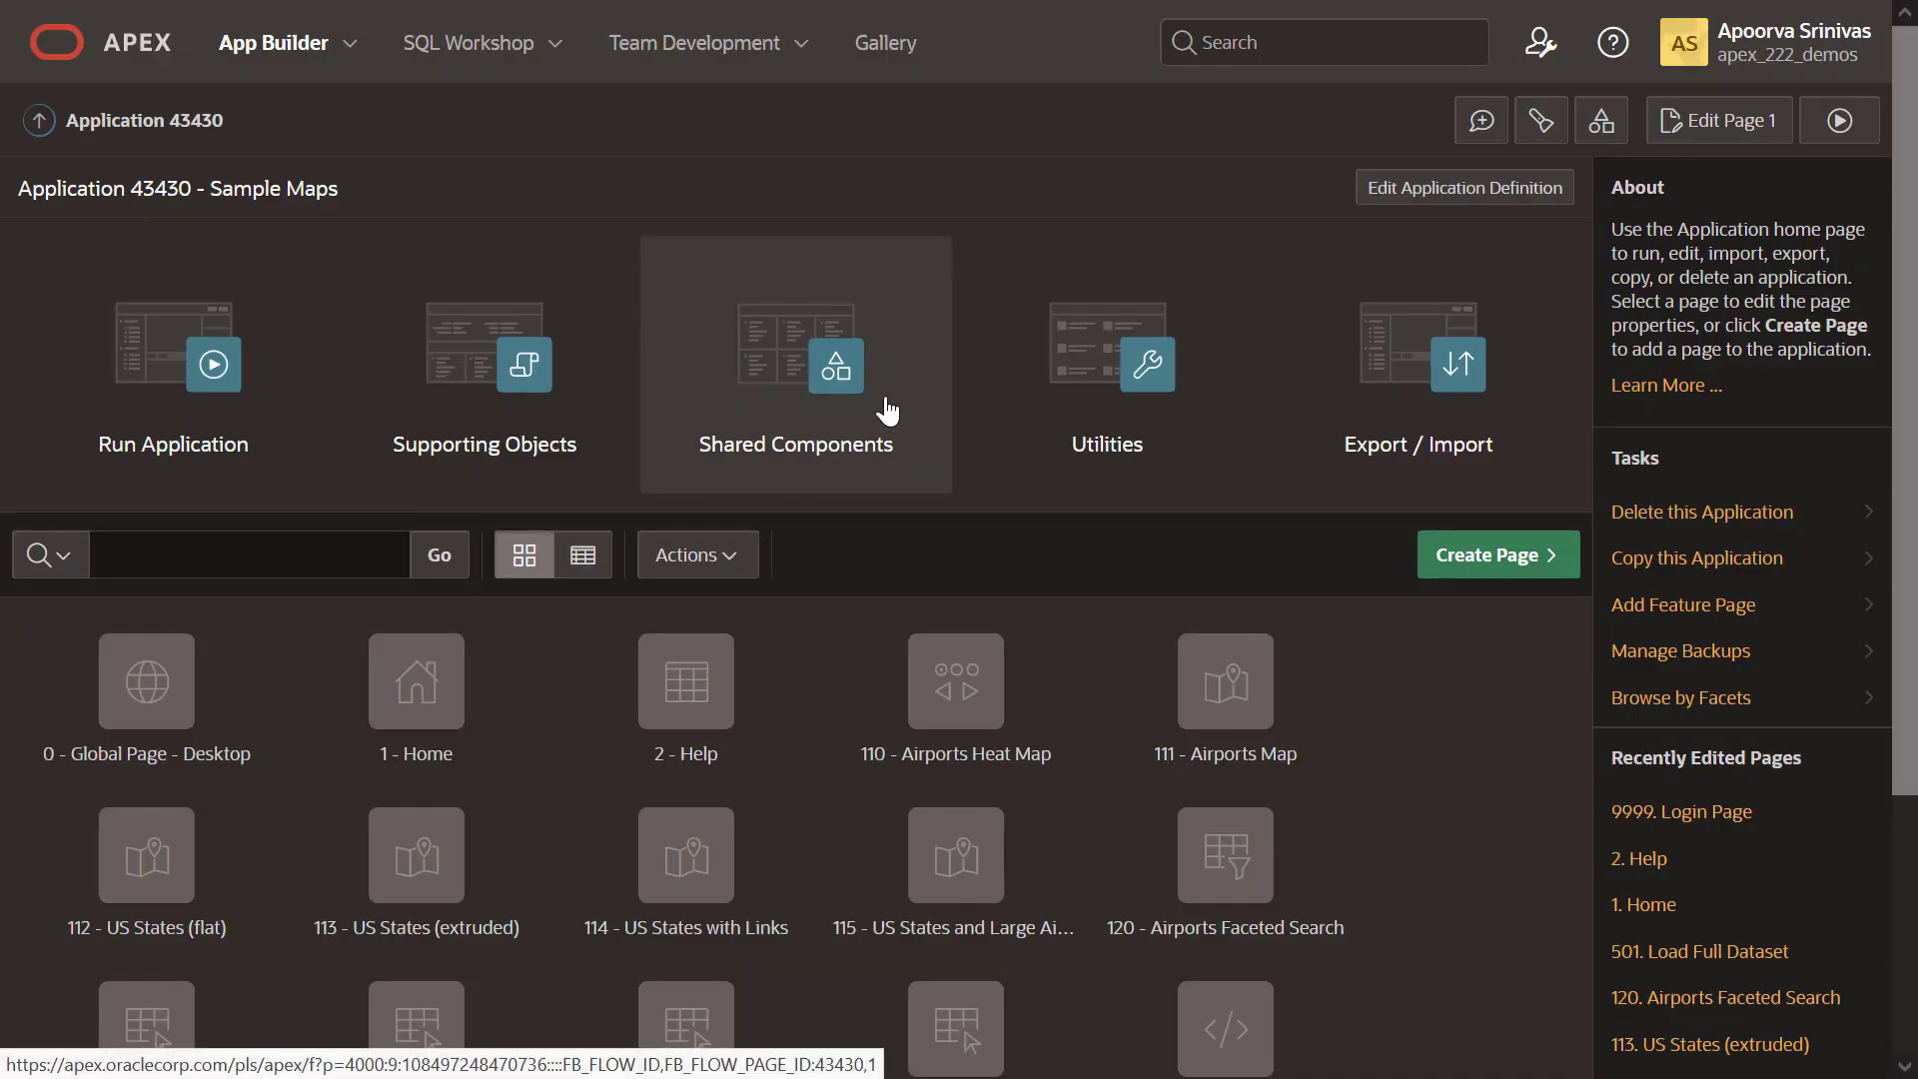
- In Shared Components > Component Settings > Map, set Use Vector Tile Layers to Yes and apply
left_click(795, 363)
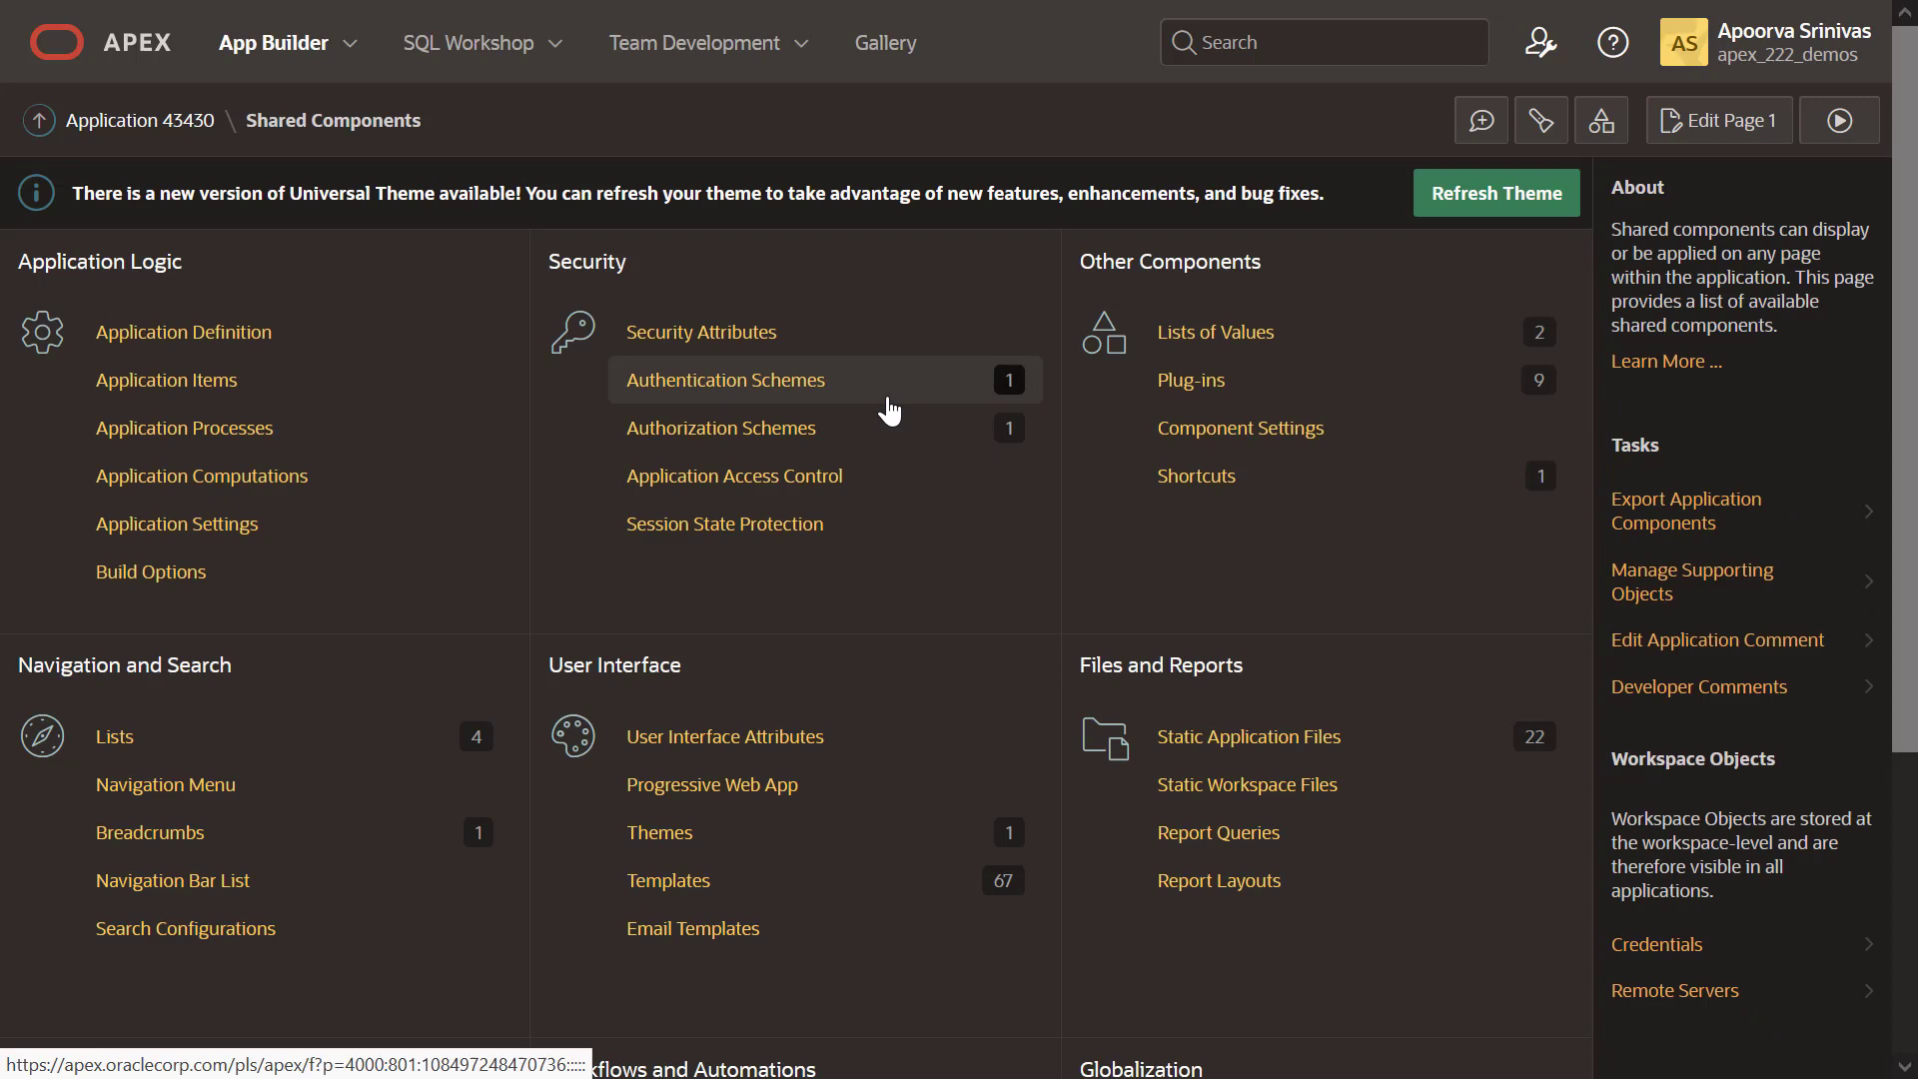
mouse_move(1418, 439)
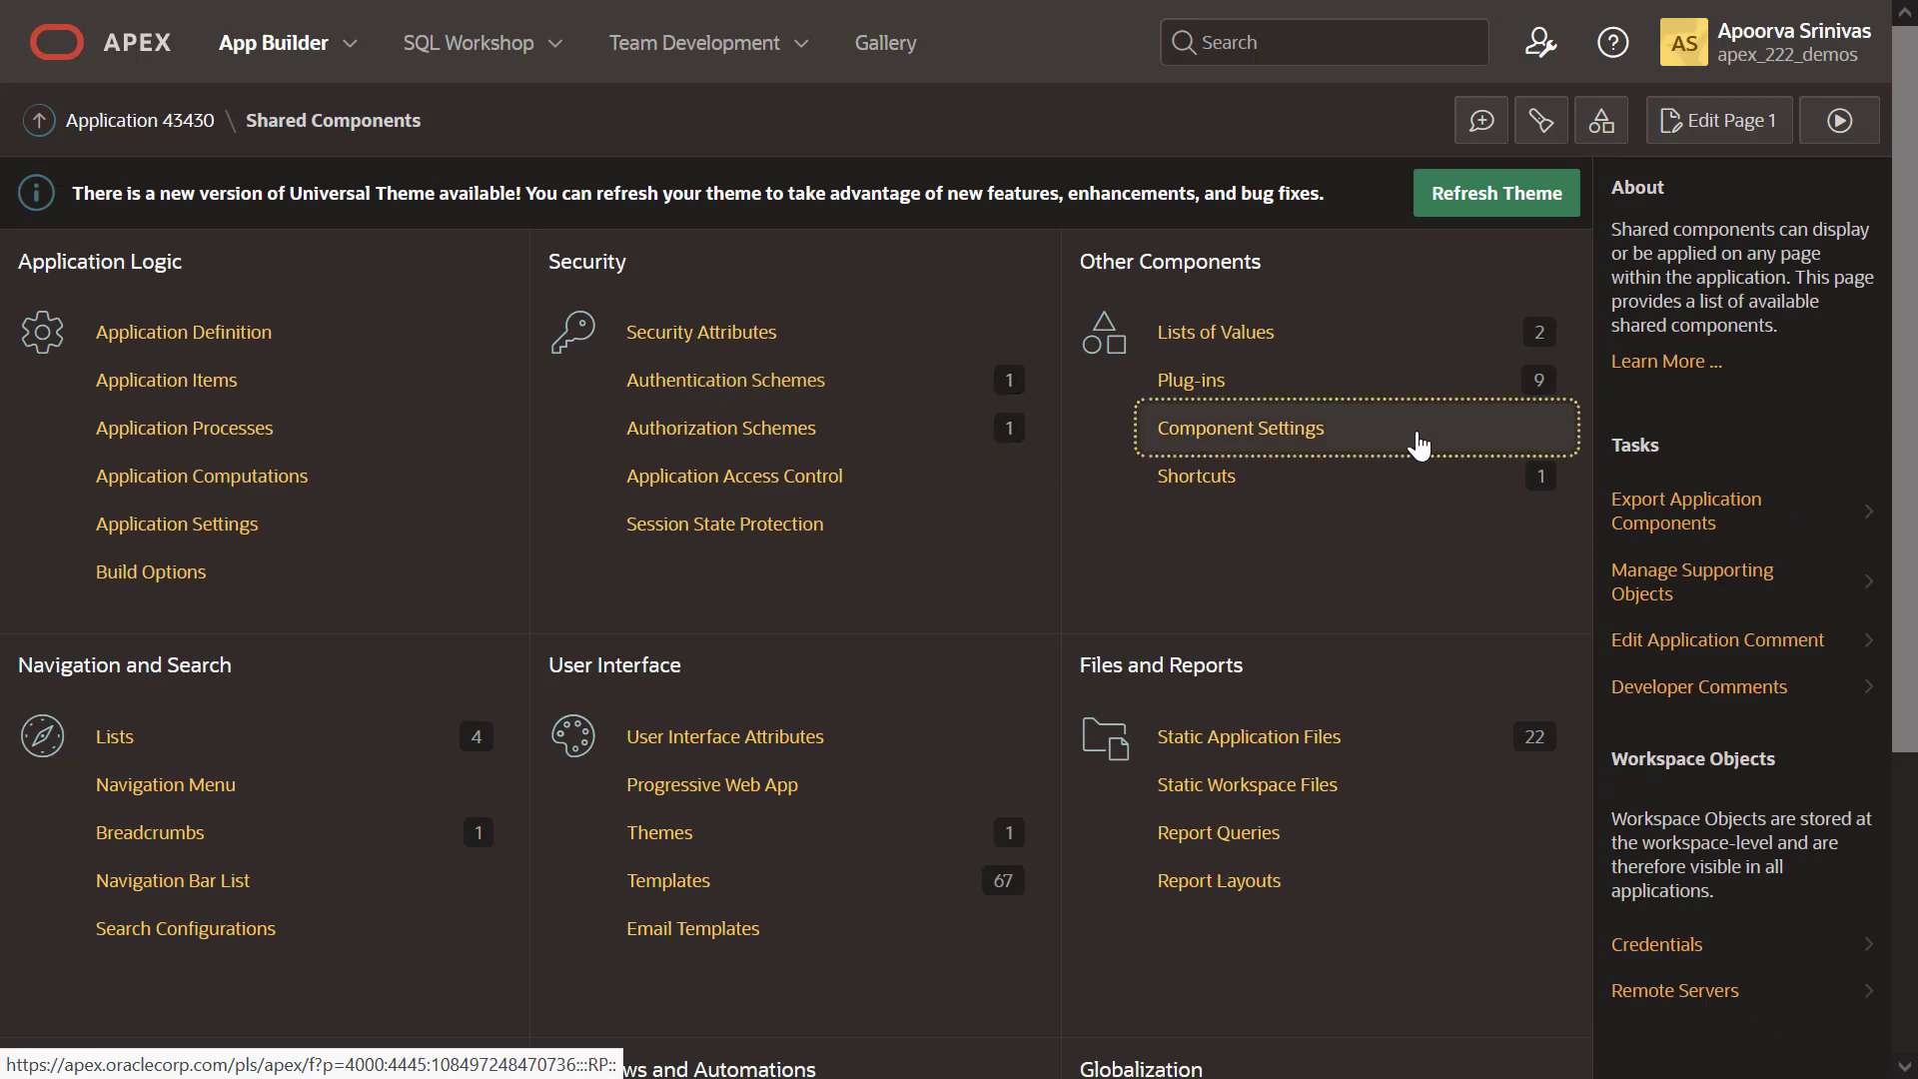
left_click(1237, 428)
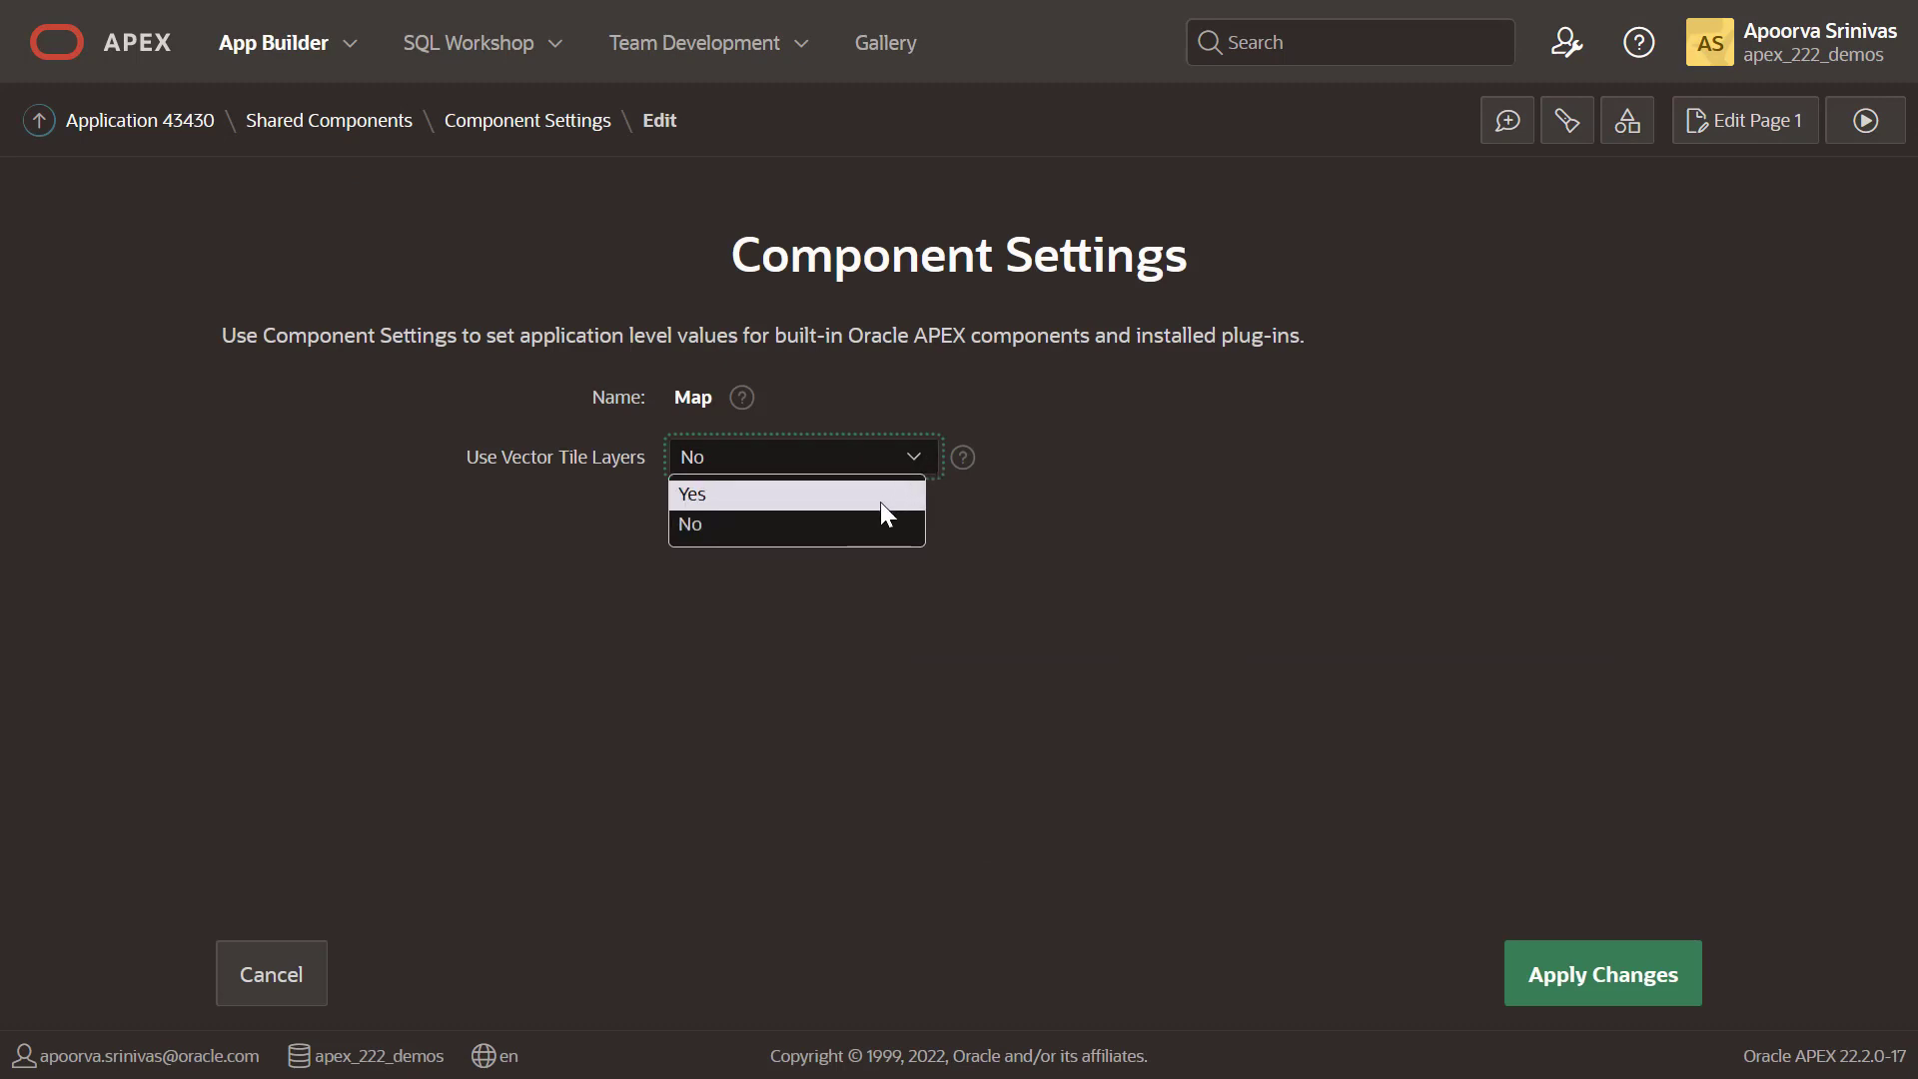
left_click(693, 493)
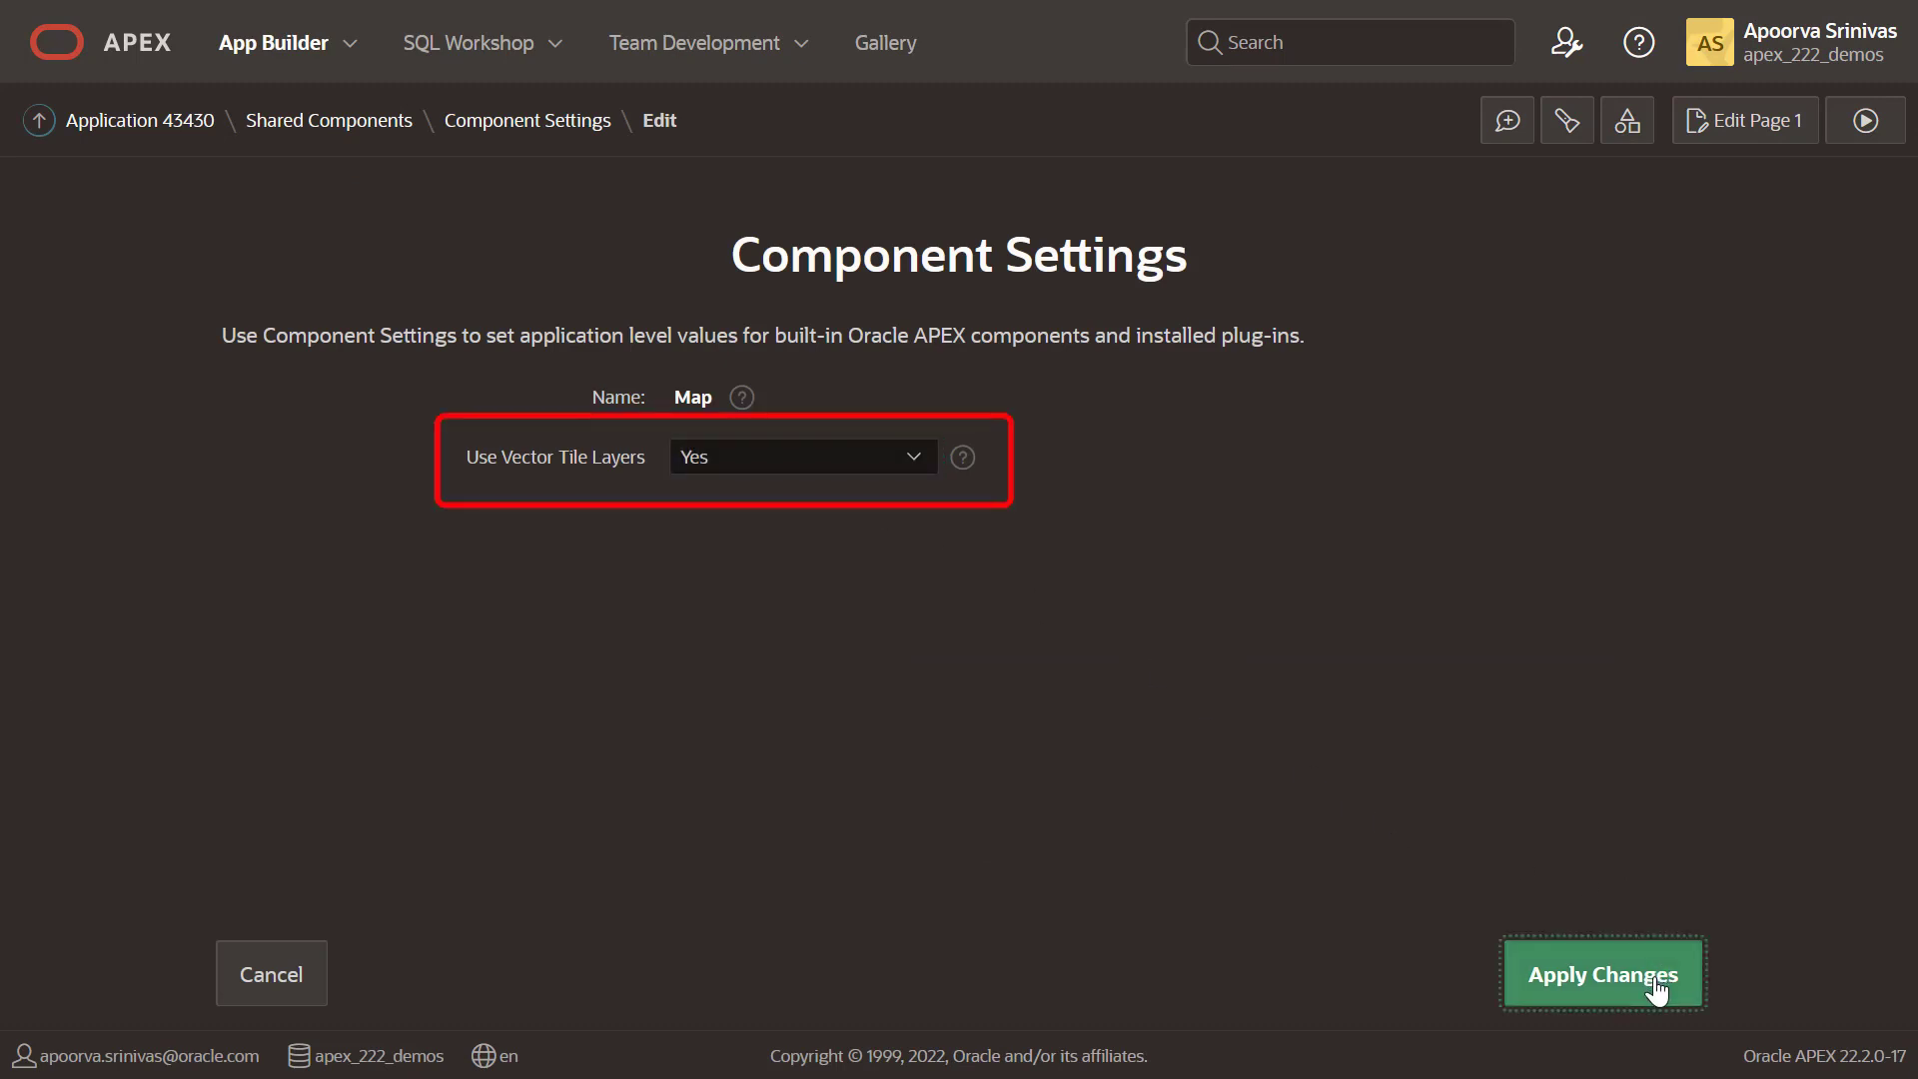
left_click(1601, 973)
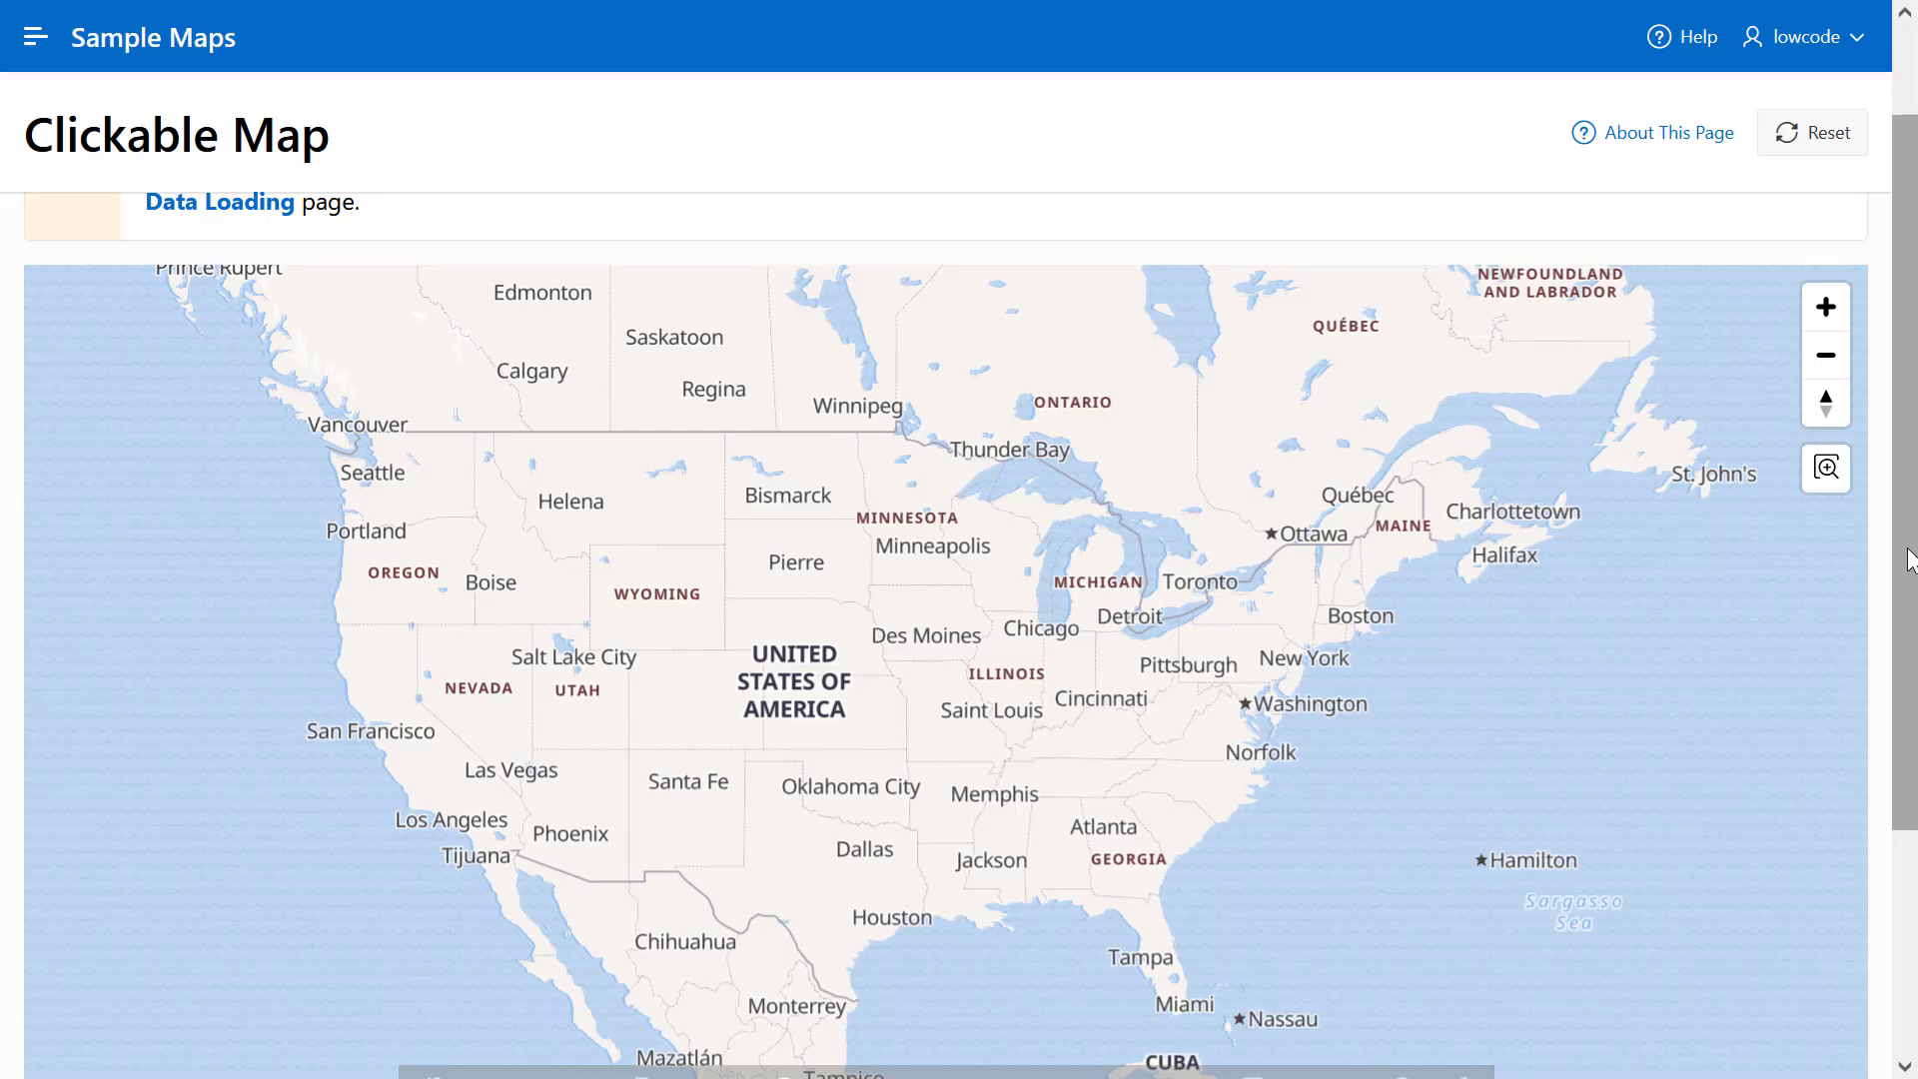
scroll("down", 3)
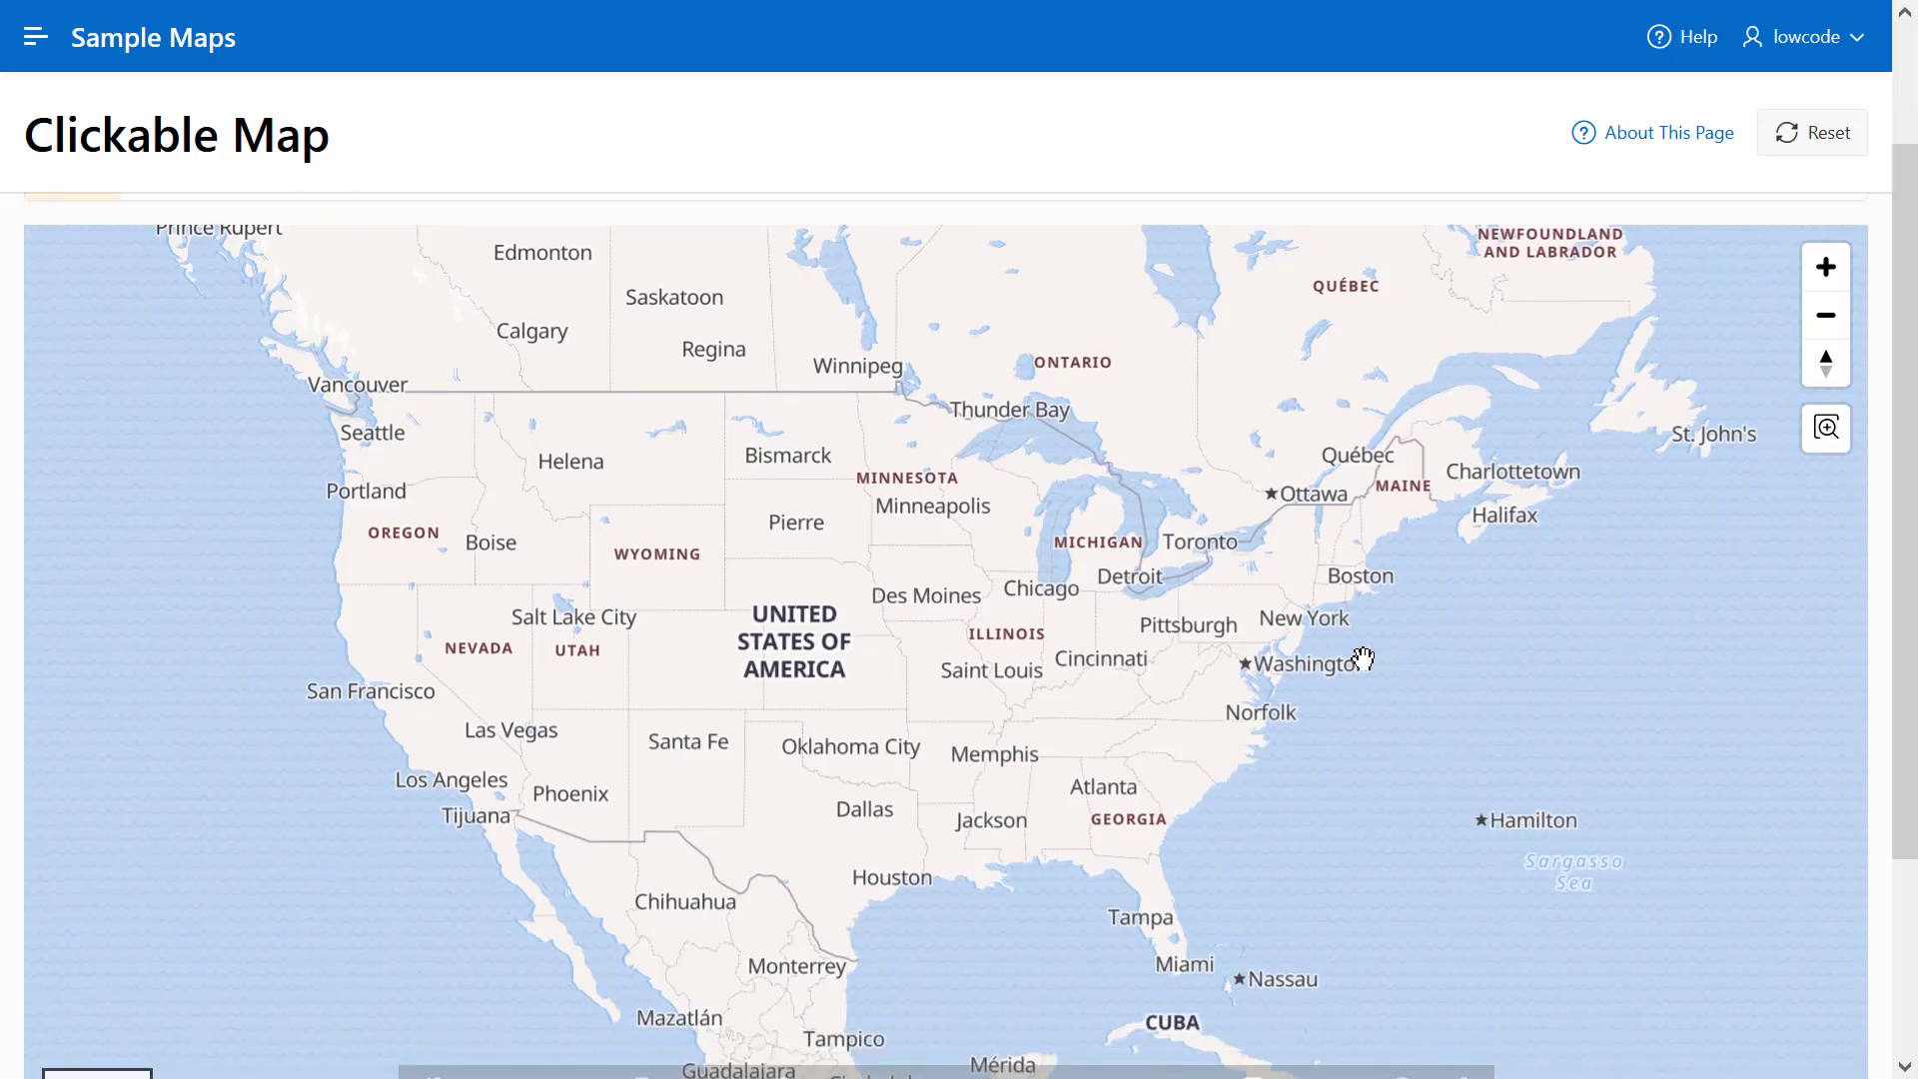